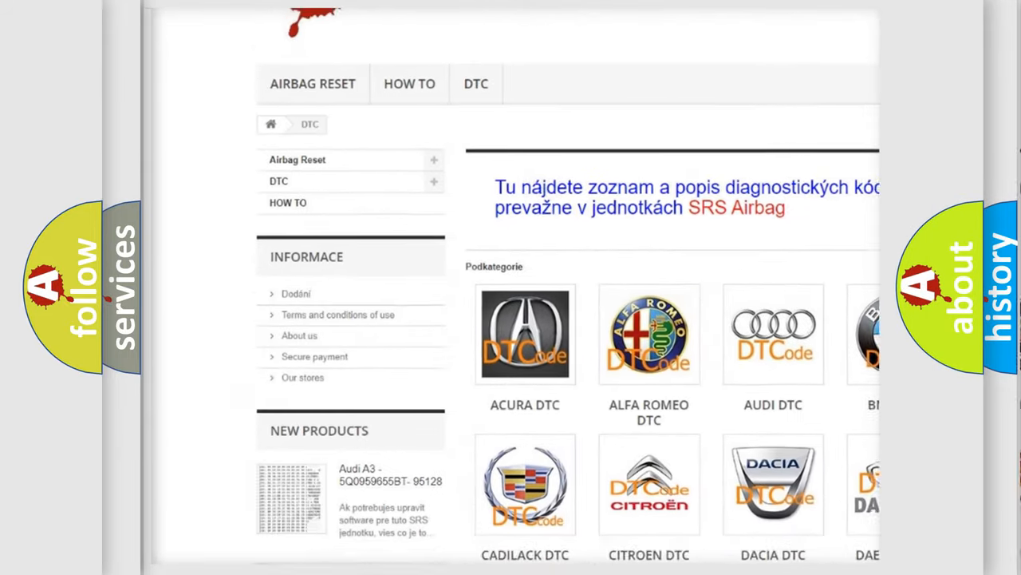
scroll("down", 3)
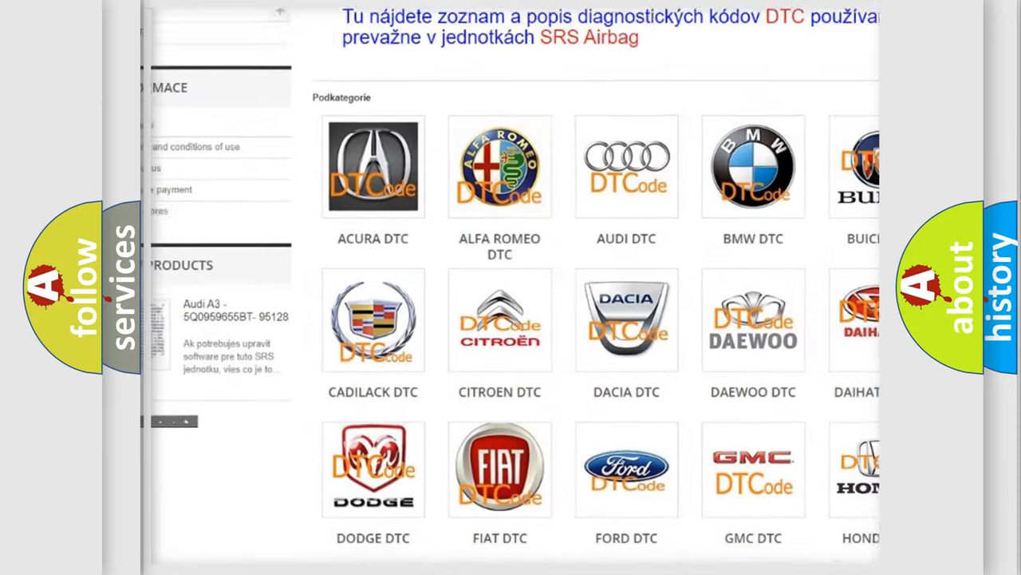
scroll("down", 3)
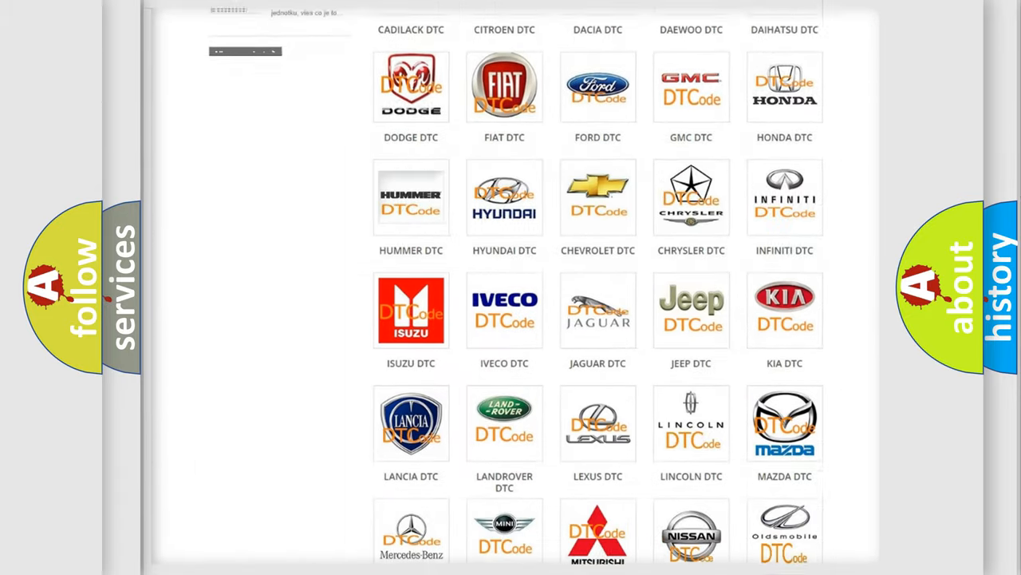
scroll("down", 3)
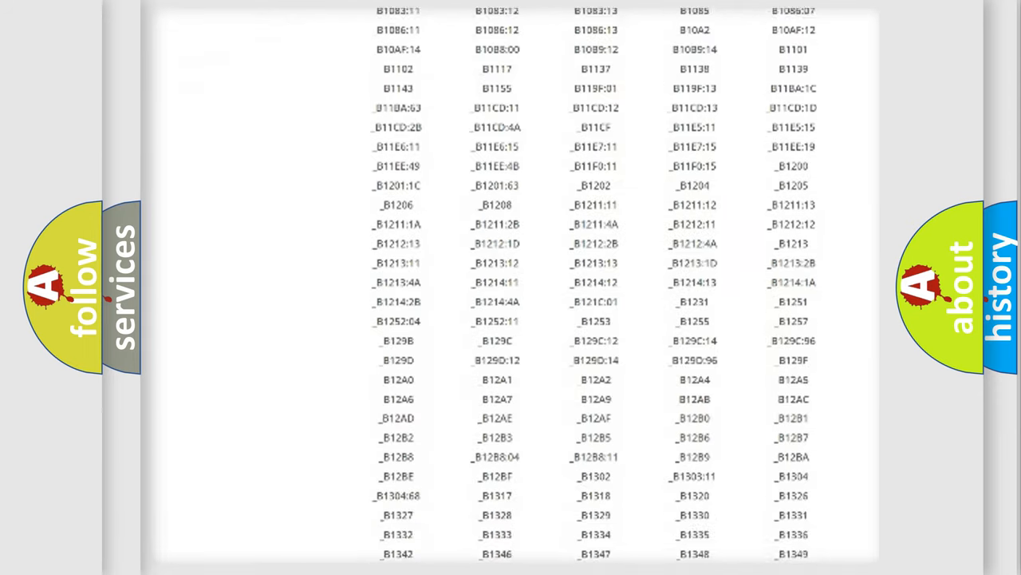
scroll("down", 3)
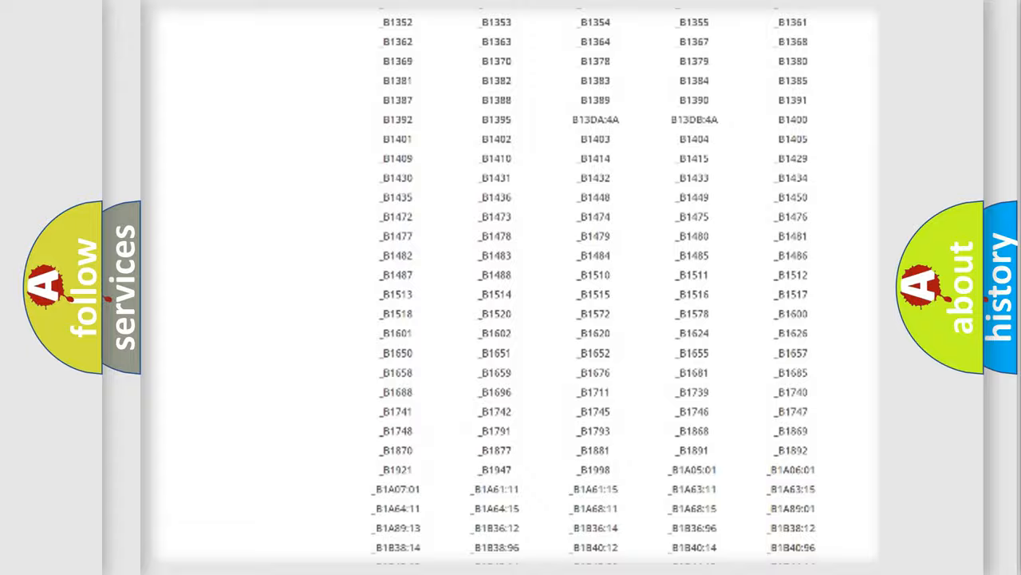